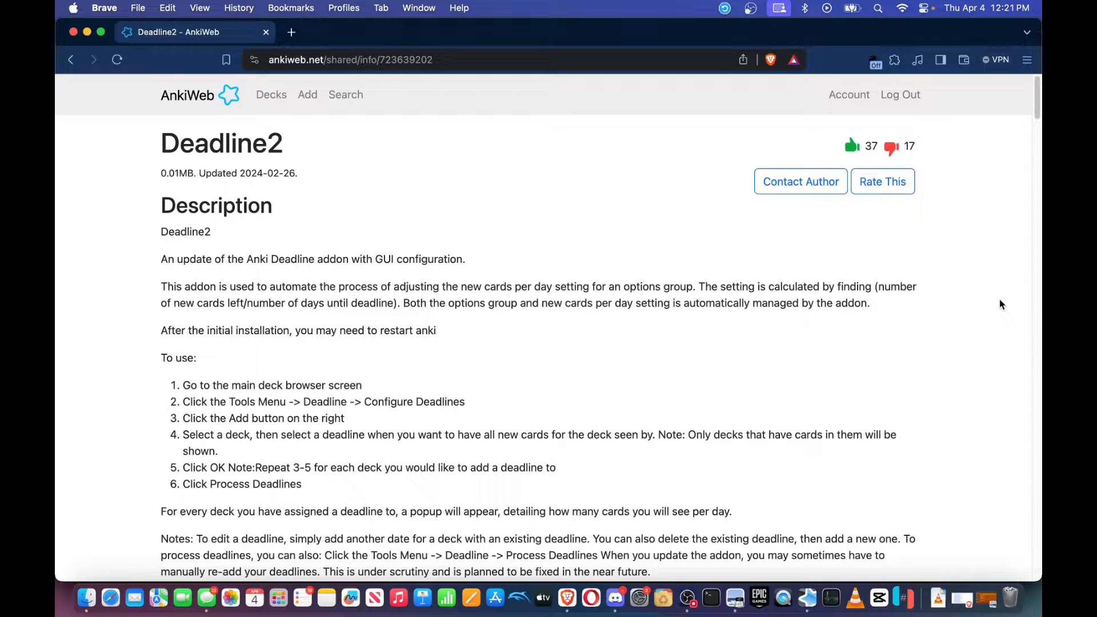
{"action": "mouse_move", "coordinate": [791, 358]}
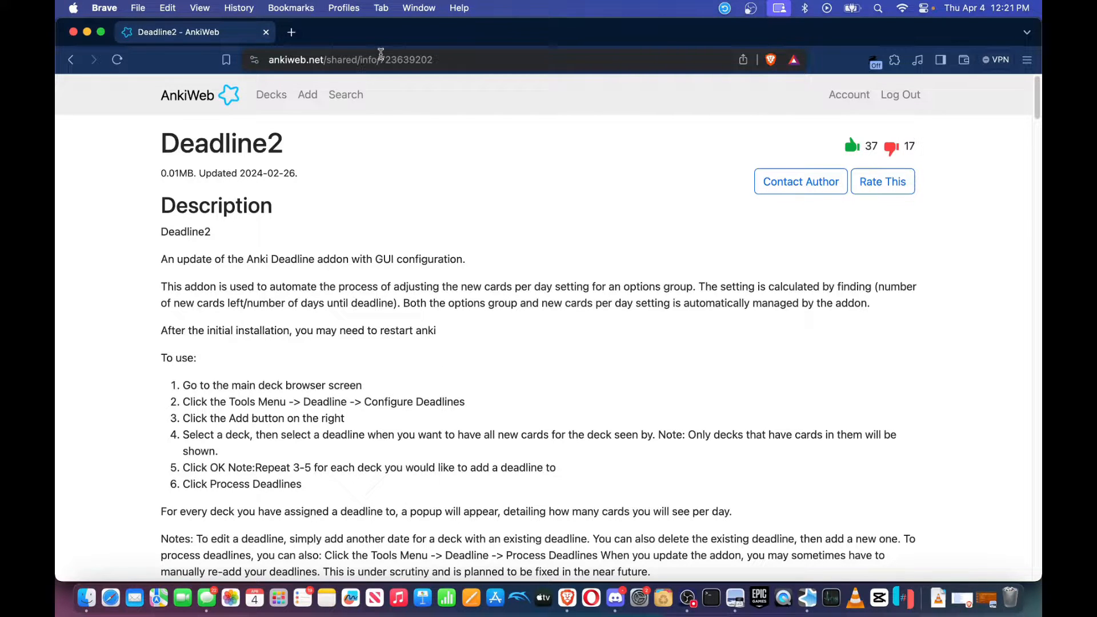
- Select Deadline2's add-on code 723639202 on its AnkiWeb page for copying
{"action": "left_click", "coordinate": [349, 60]}
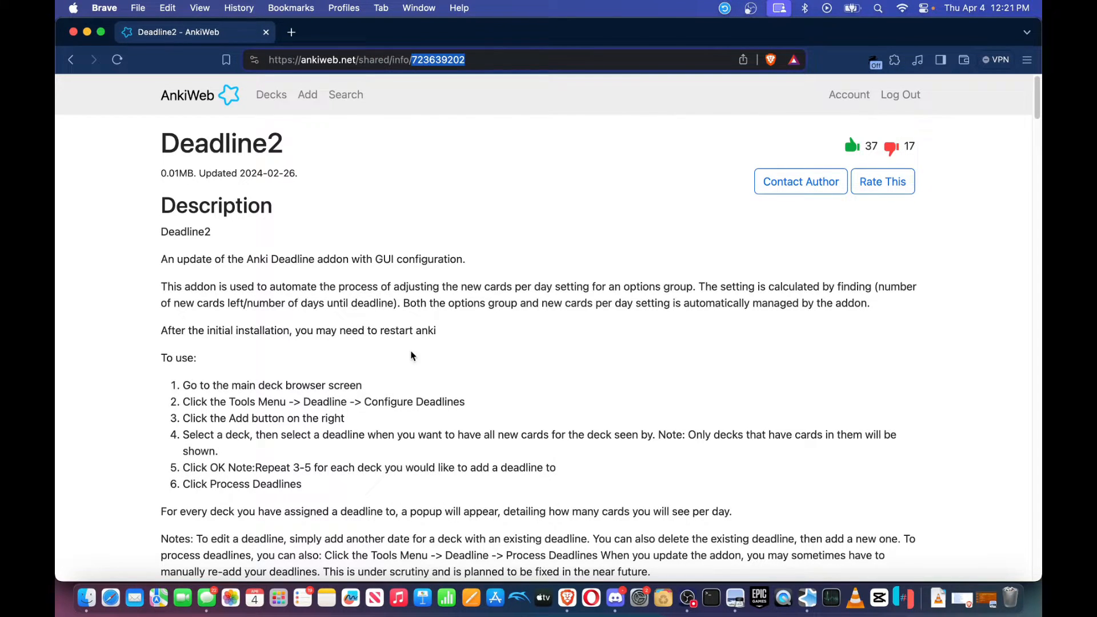
{"action": "scroll", "scroll_direction": "down", "scroll_amount": 3}
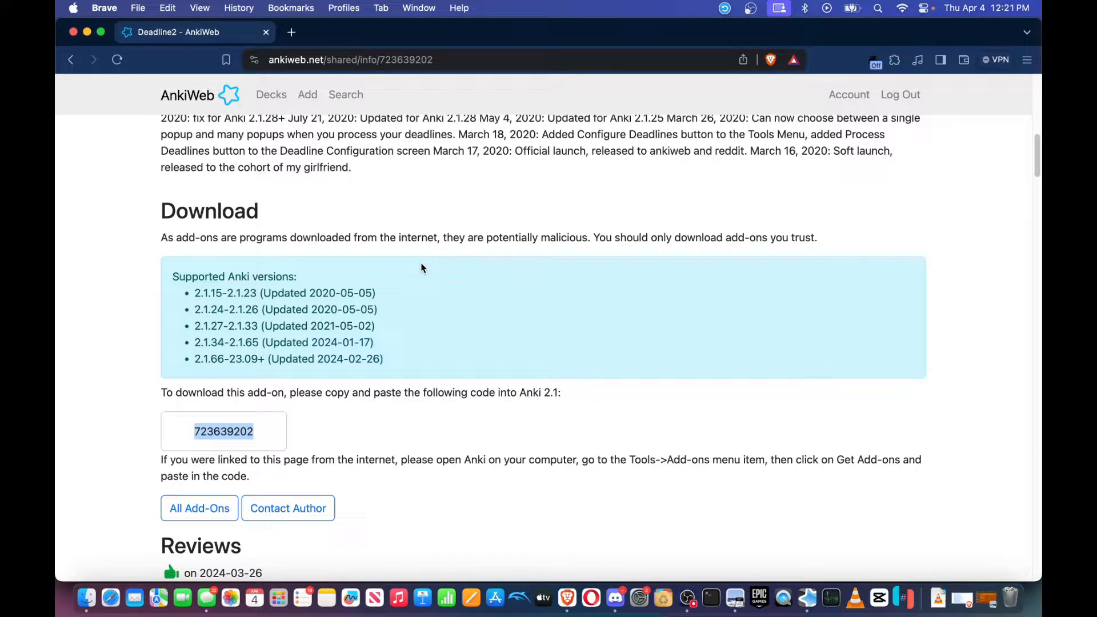
{"action": "mouse_move", "coordinate": [372, 420]}
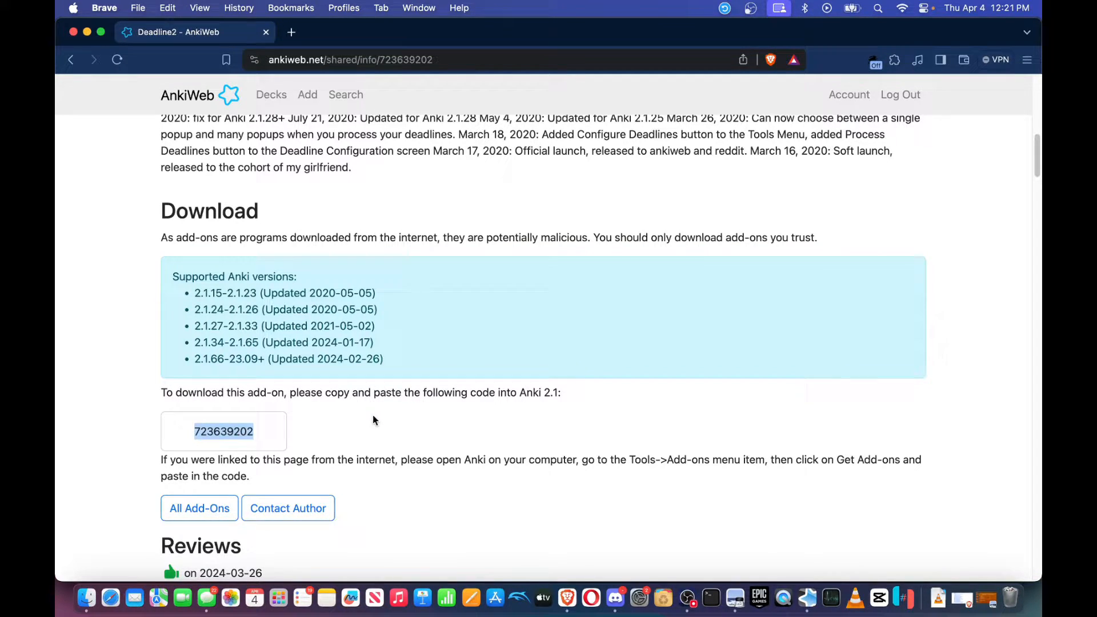
{"action": "mouse_move", "coordinate": [807, 600]}
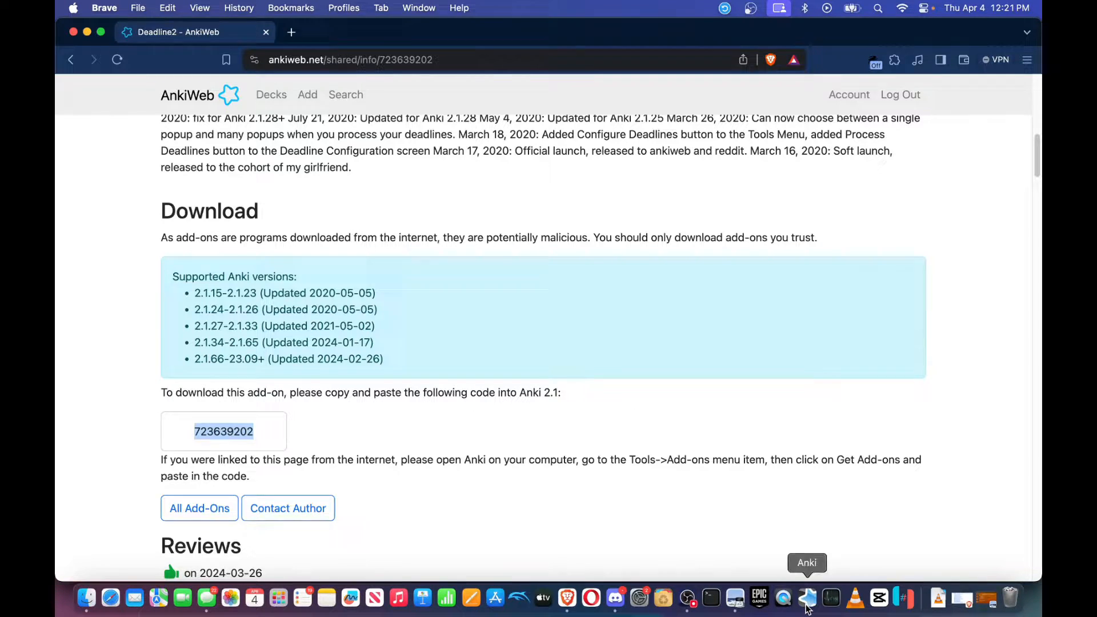
- Install Deadline2 via Get Add-ons with code 723639202 and dismiss the download-complete message
{"action": "left_click", "coordinate": [228, 8]}
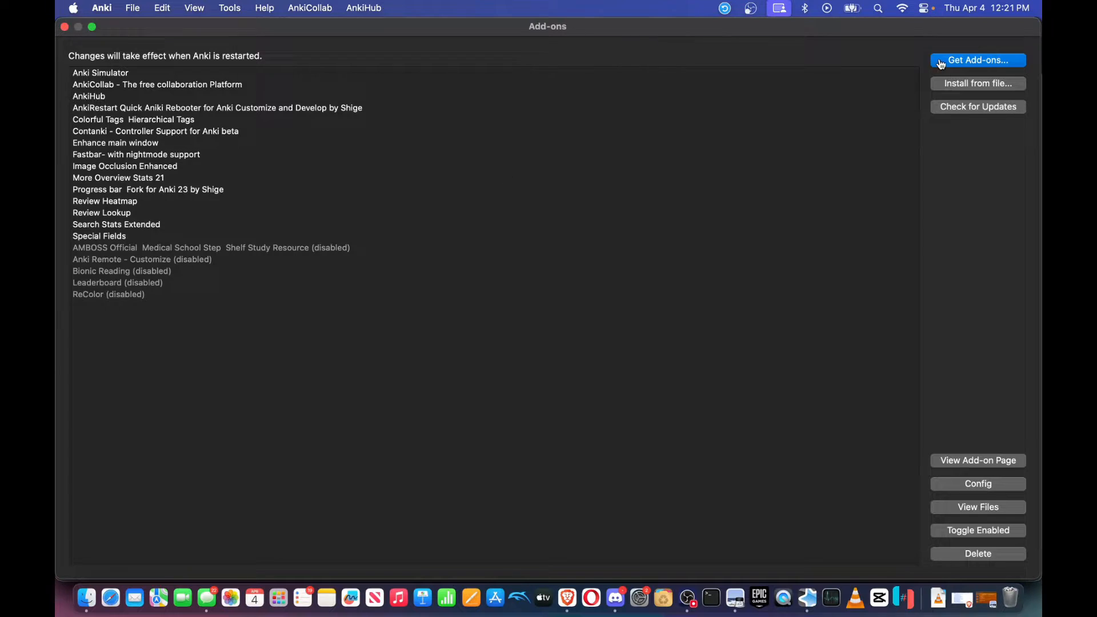
{"action": "left_click", "coordinate": [977, 61]}
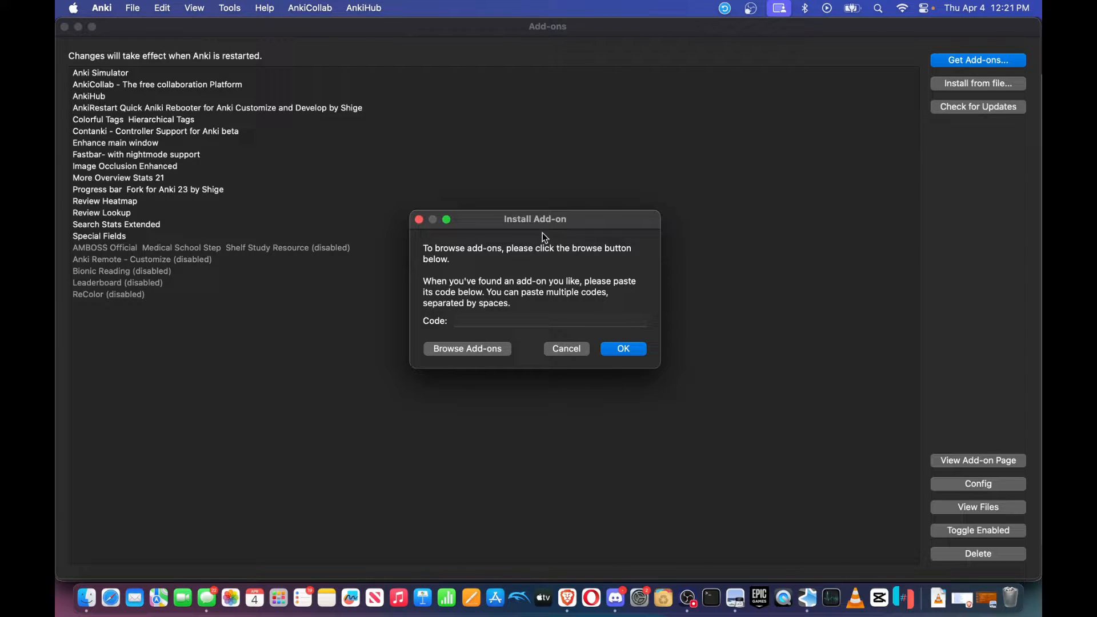
{"action": "left_click", "coordinate": [621, 348]}
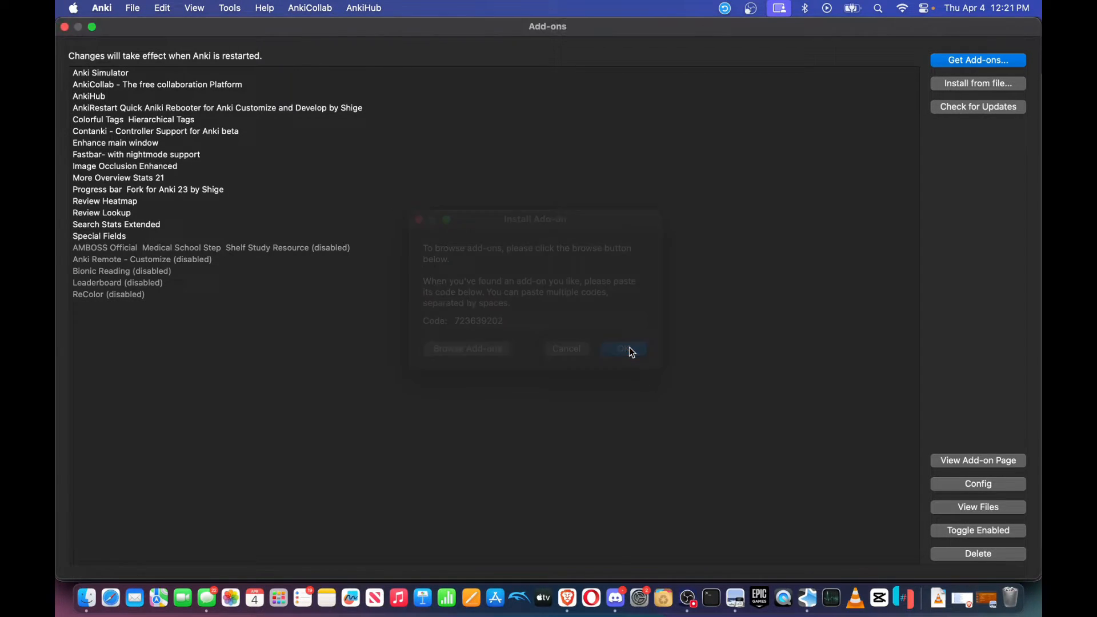
{"action": "left_click", "coordinate": [623, 350]}
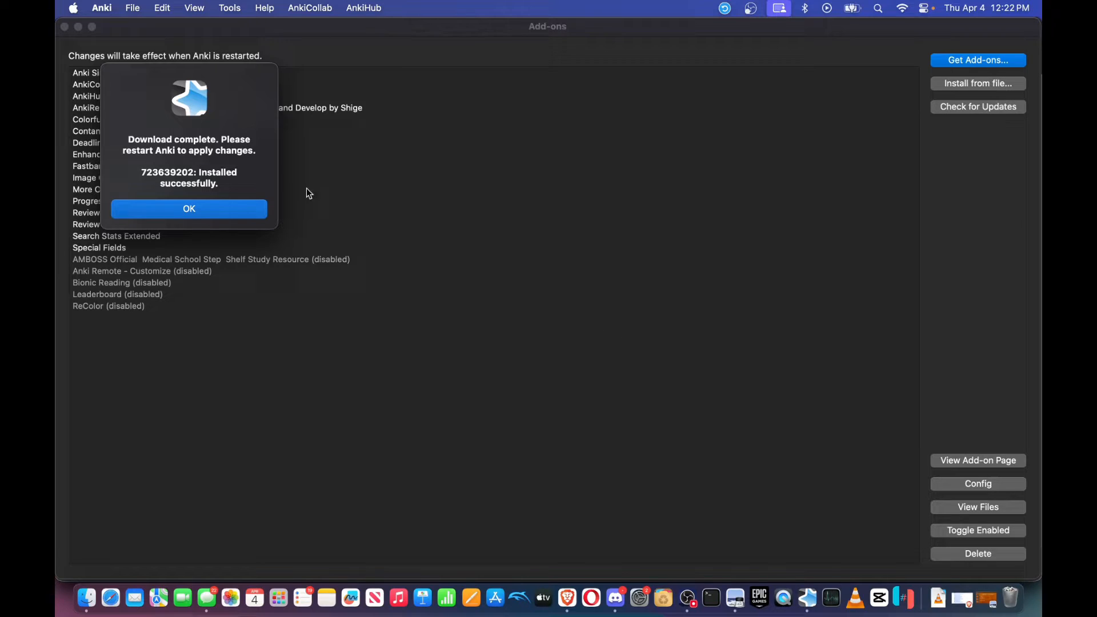
{"action": "left_click", "coordinate": [188, 208]}
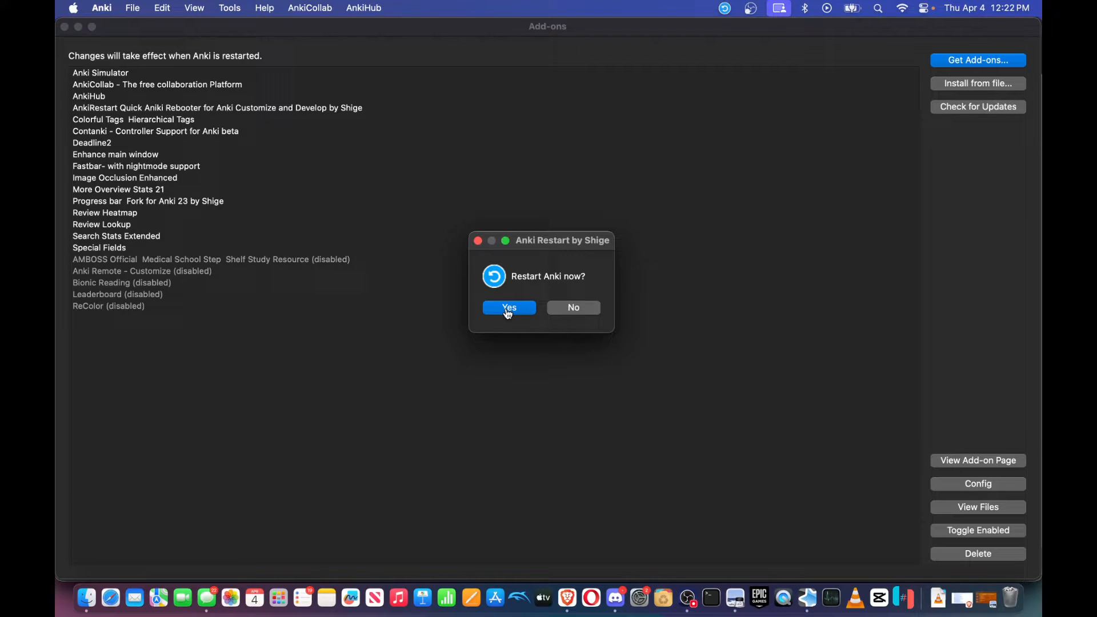
- Confirm the 'Restart Anki now?' prompt so Anki reopens on the Decks screen
{"action": "left_click", "coordinate": [509, 308]}
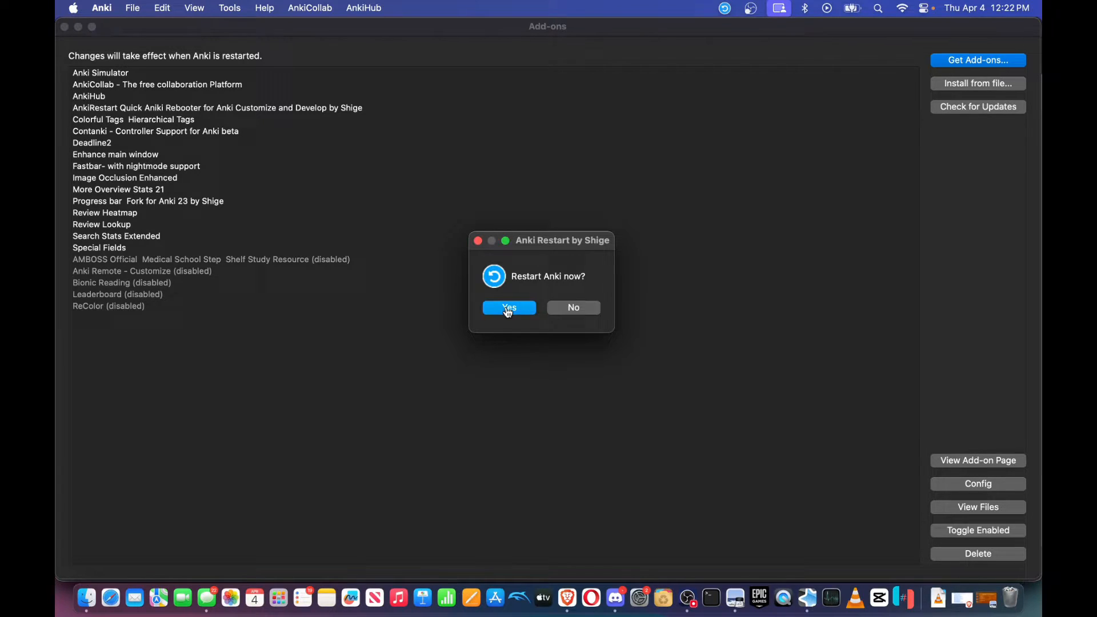
{"action": "left_click", "coordinate": [508, 307]}
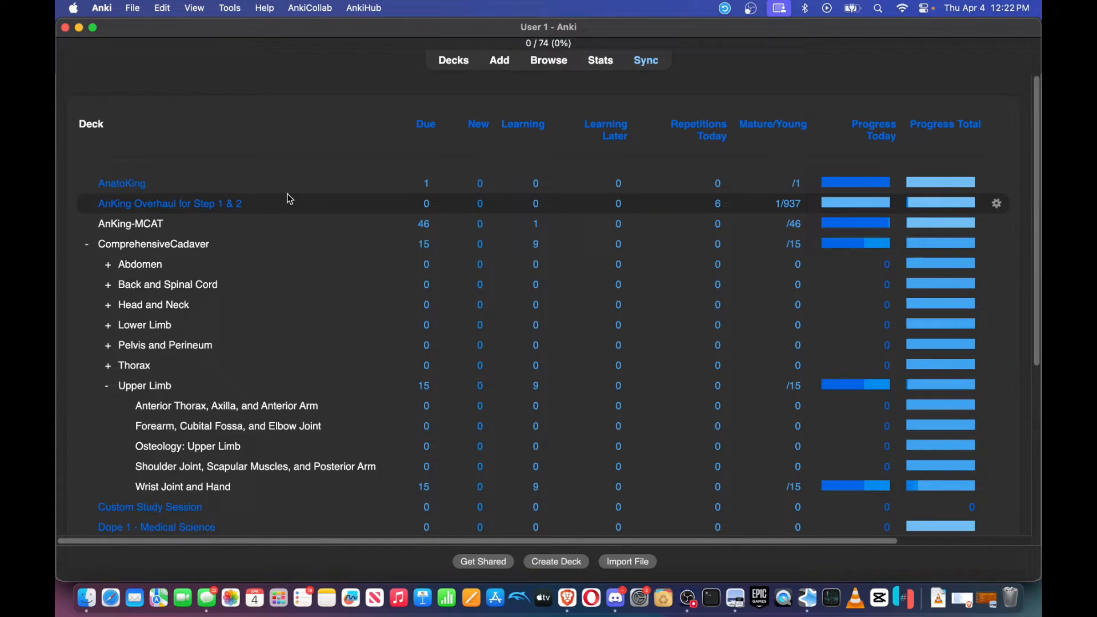
{"action": "mouse_move", "coordinate": [264, 203]}
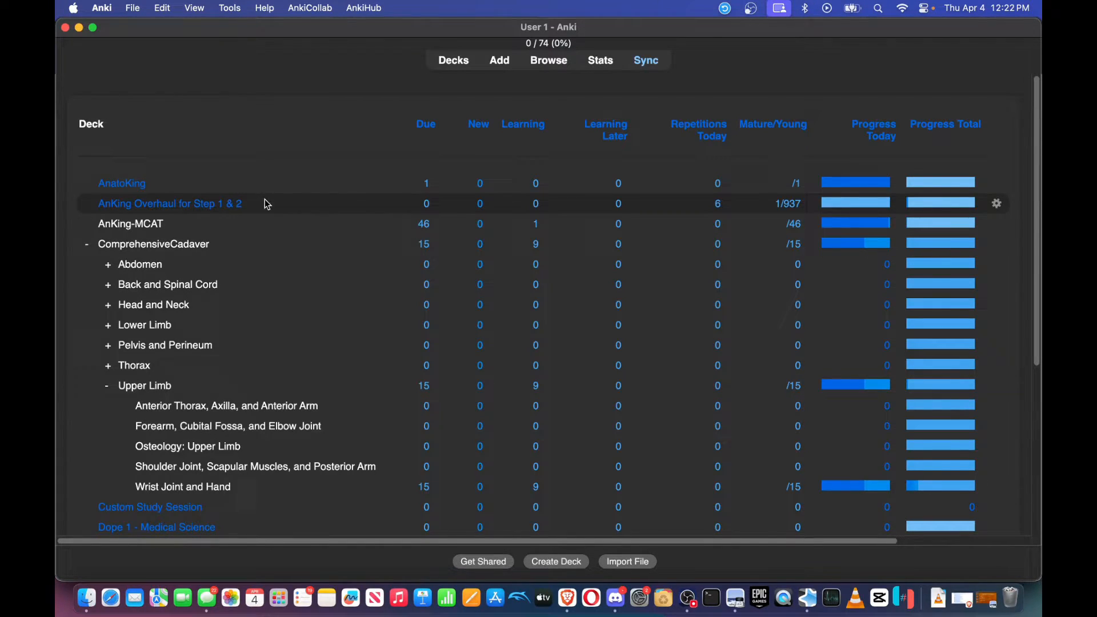
- Browse the AnKing Overhaul for Step 1 & 2 cards filtered to the #FirstAid tag
{"action": "left_click", "coordinate": [169, 203]}
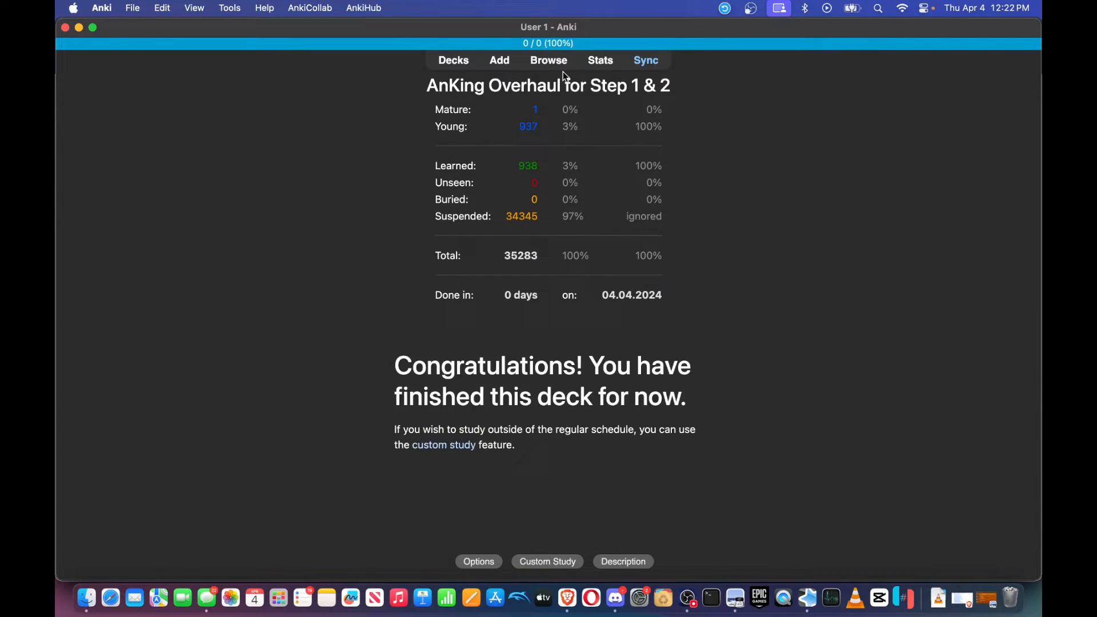
{"action": "left_click", "coordinate": [548, 60]}
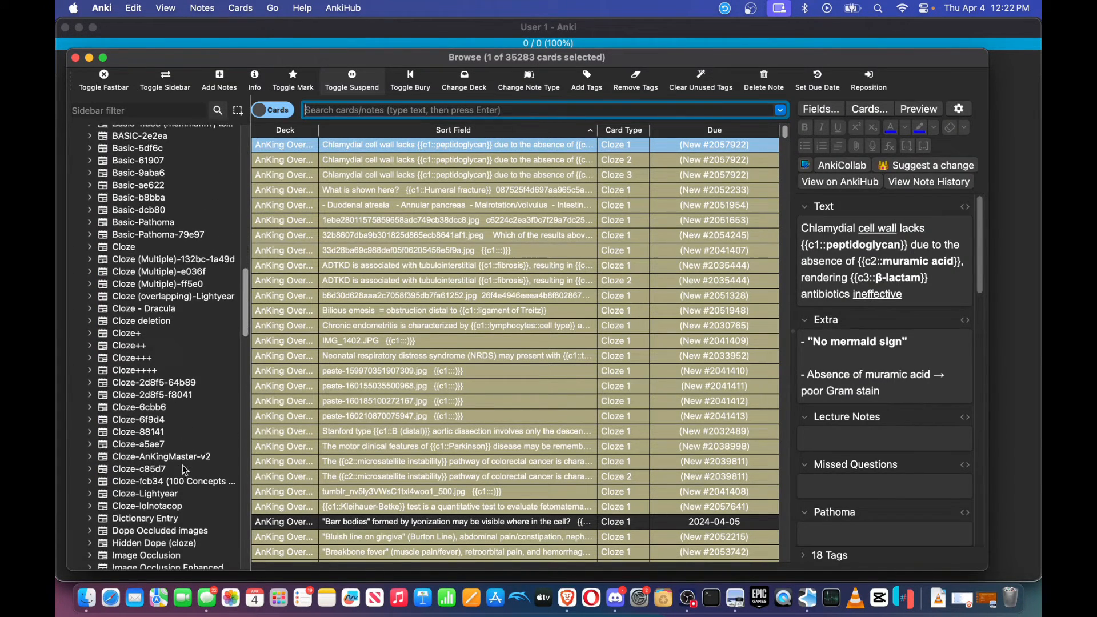
{"action": "scroll", "scroll_direction": "down", "scroll_amount": 3}
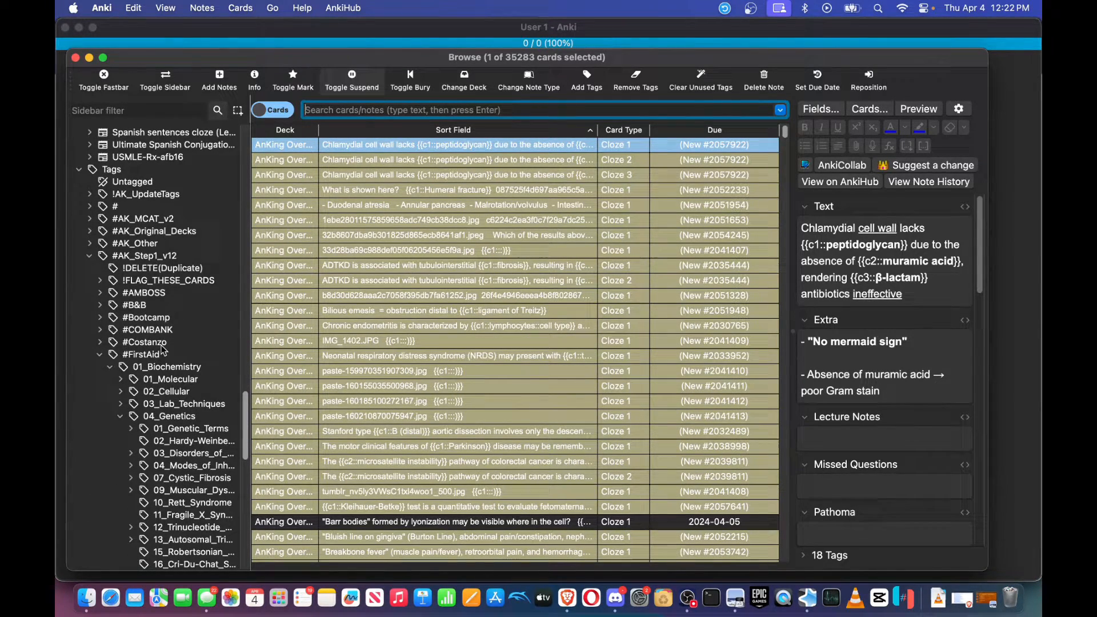
{"action": "left_click", "coordinate": [142, 354]}
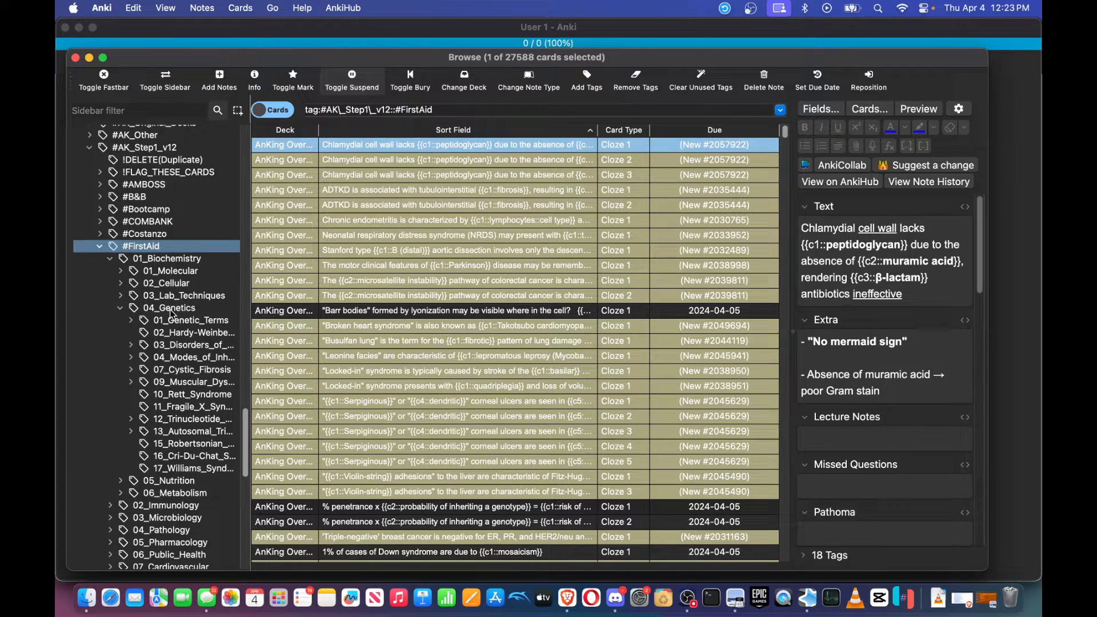
{"action": "left_click", "coordinate": [171, 258]}
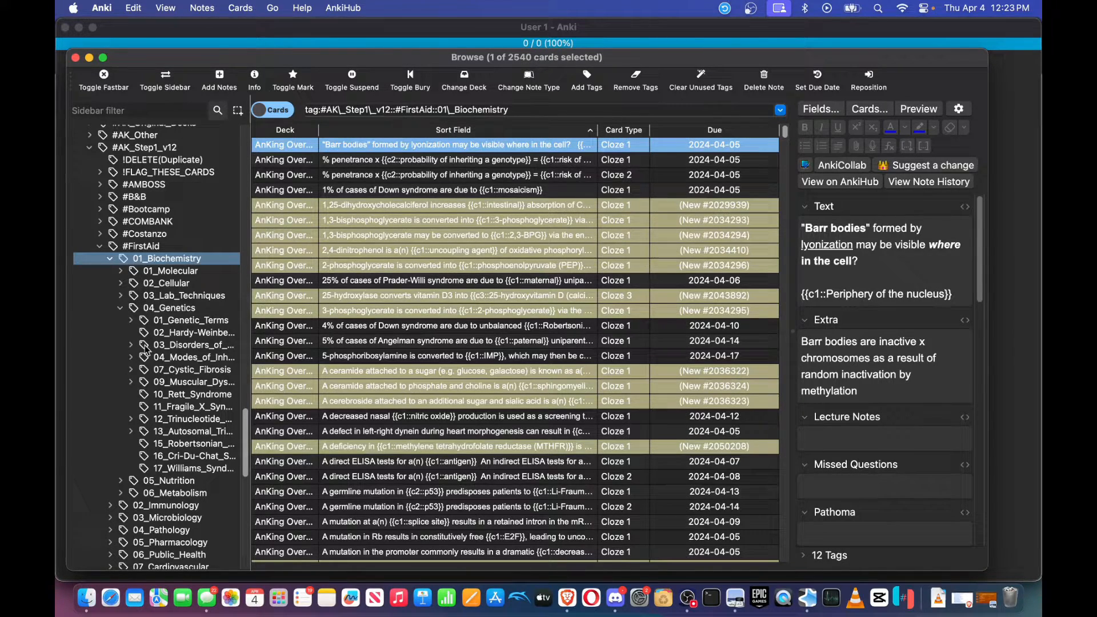
- Narrow to 01_Genetic_Terms cards, select a range of them, and return to the deck overview
{"action": "left_click", "coordinate": [191, 320]}
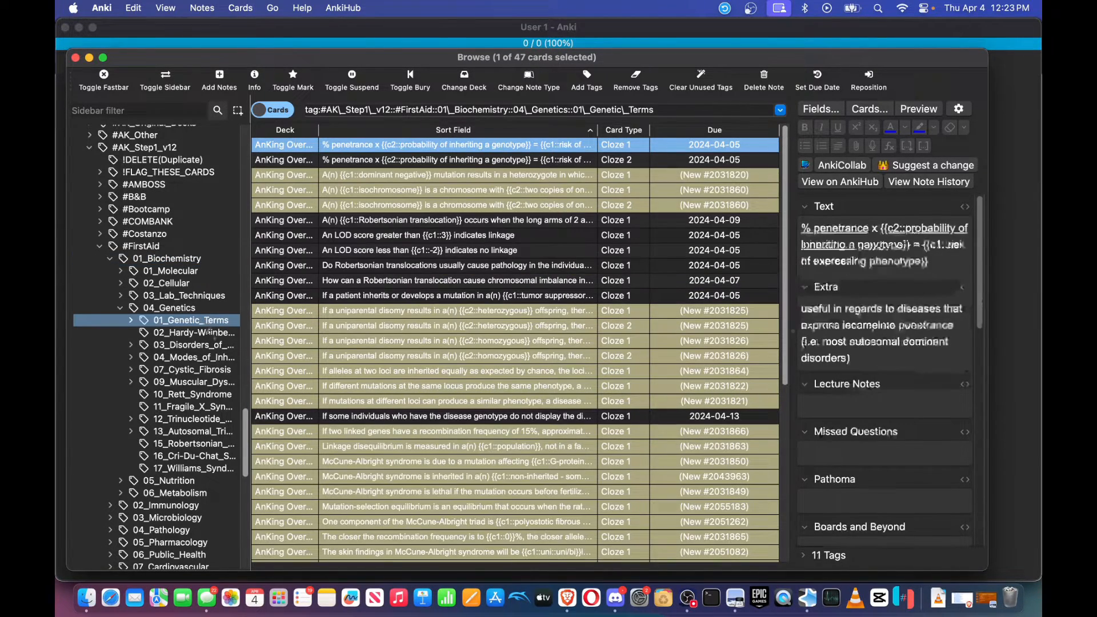
{"action": "scroll", "scroll_direction": "down", "scroll_amount": 3}
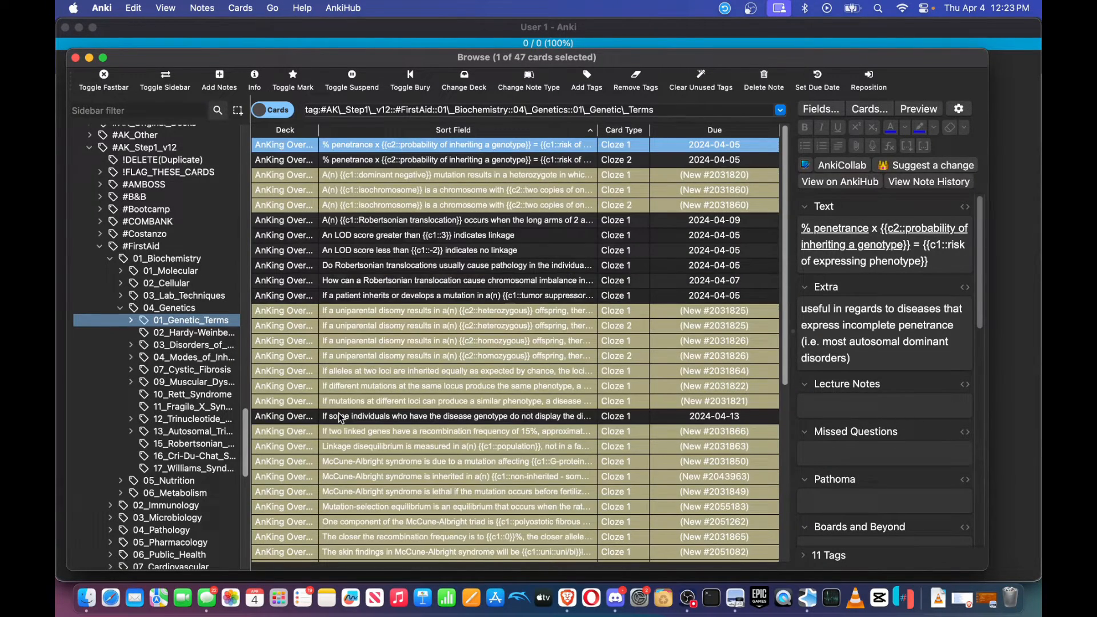
{"action": "scroll", "scroll_direction": "down", "scroll_amount": 3}
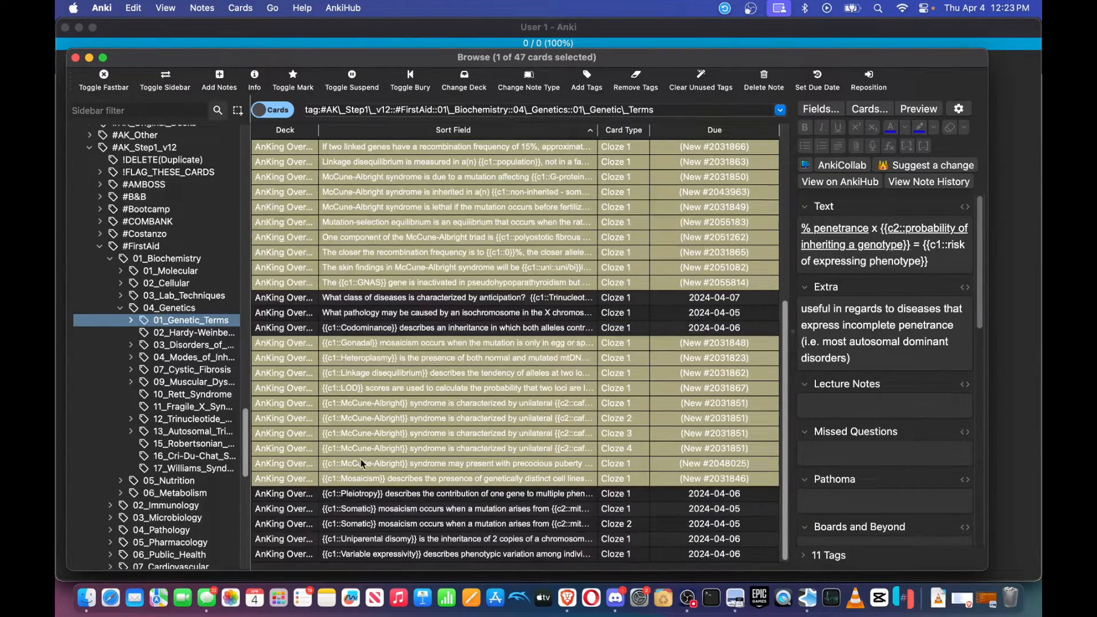
{"action": "left_click", "coordinate": [455, 494]}
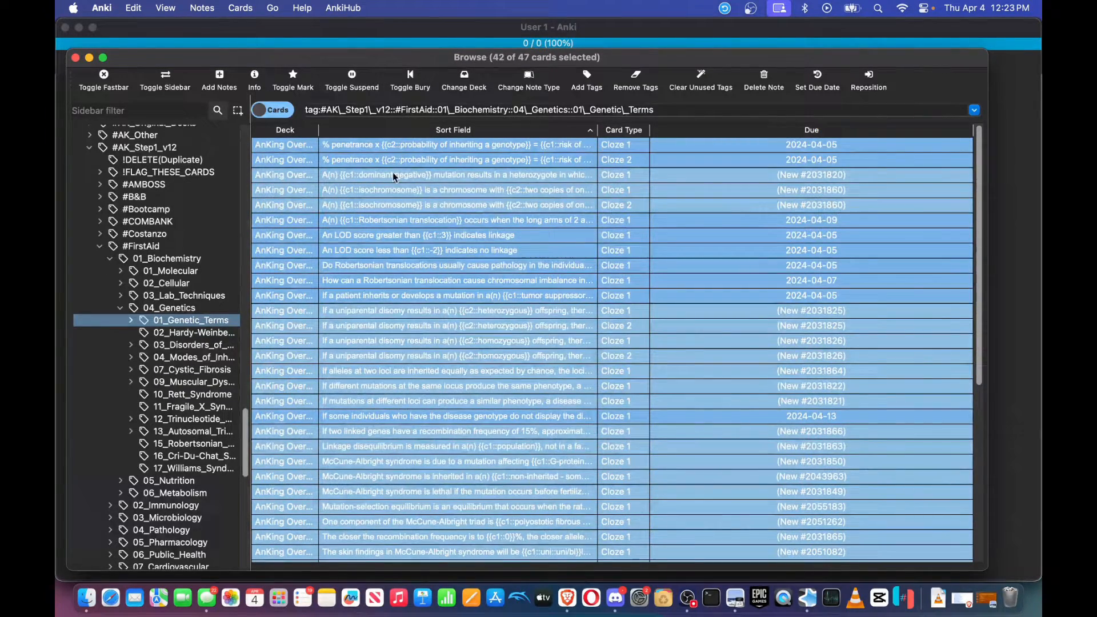
{"action": "left_click", "coordinate": [454, 295]}
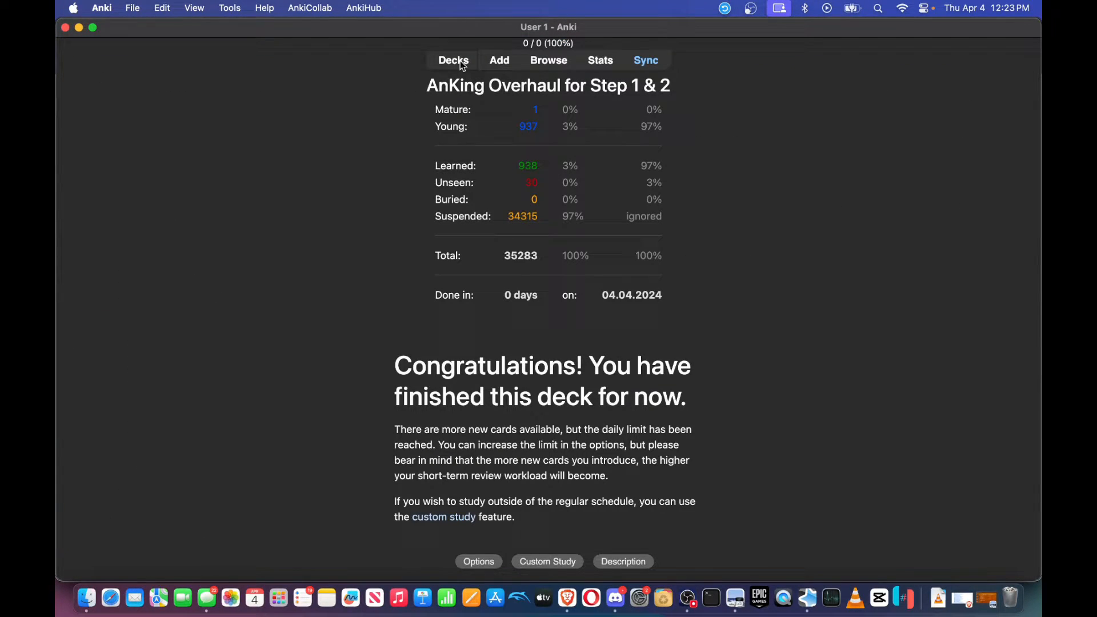
- From the Decks list, reach Deadline2's Add new Deadline window via the Tools menu
{"action": "left_click", "coordinate": [452, 59]}
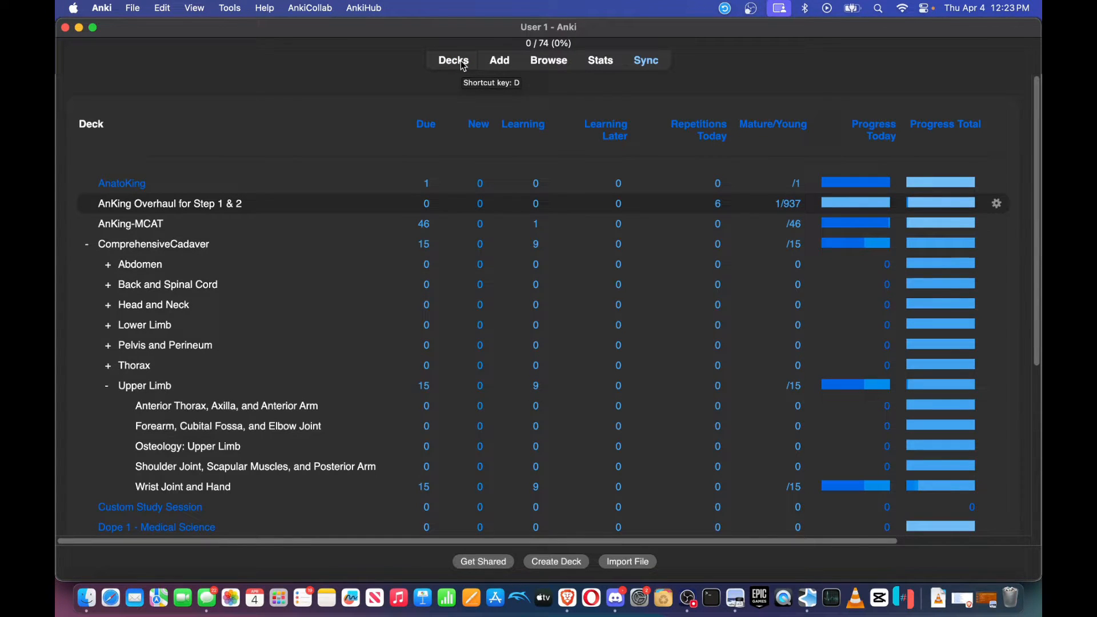
{"action": "mouse_move", "coordinate": [270, 223]}
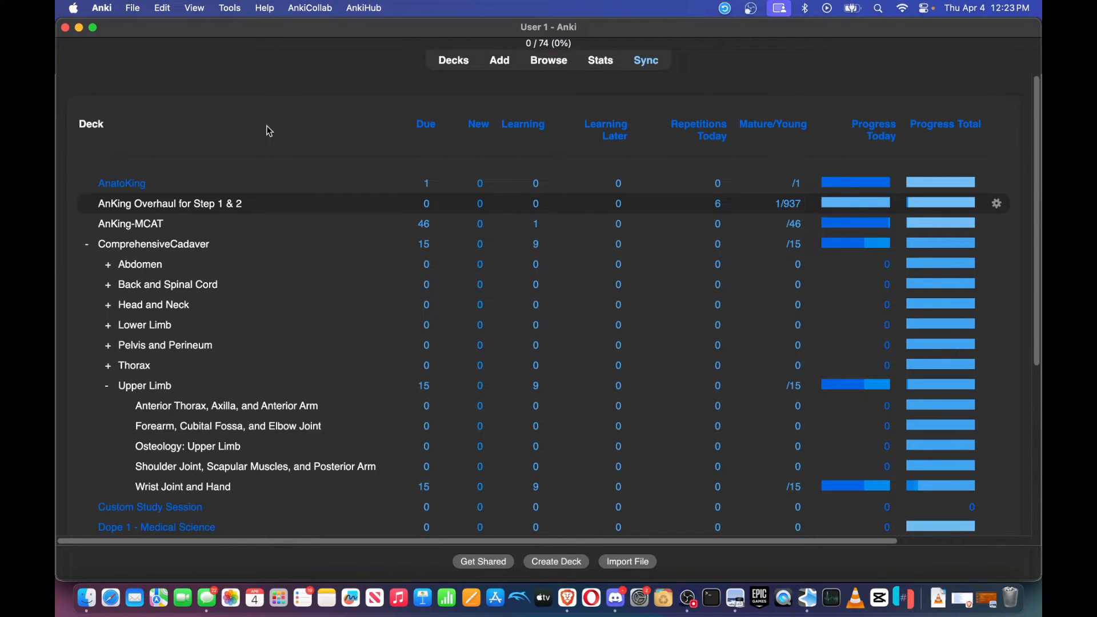
{"action": "left_click", "coordinate": [230, 8]}
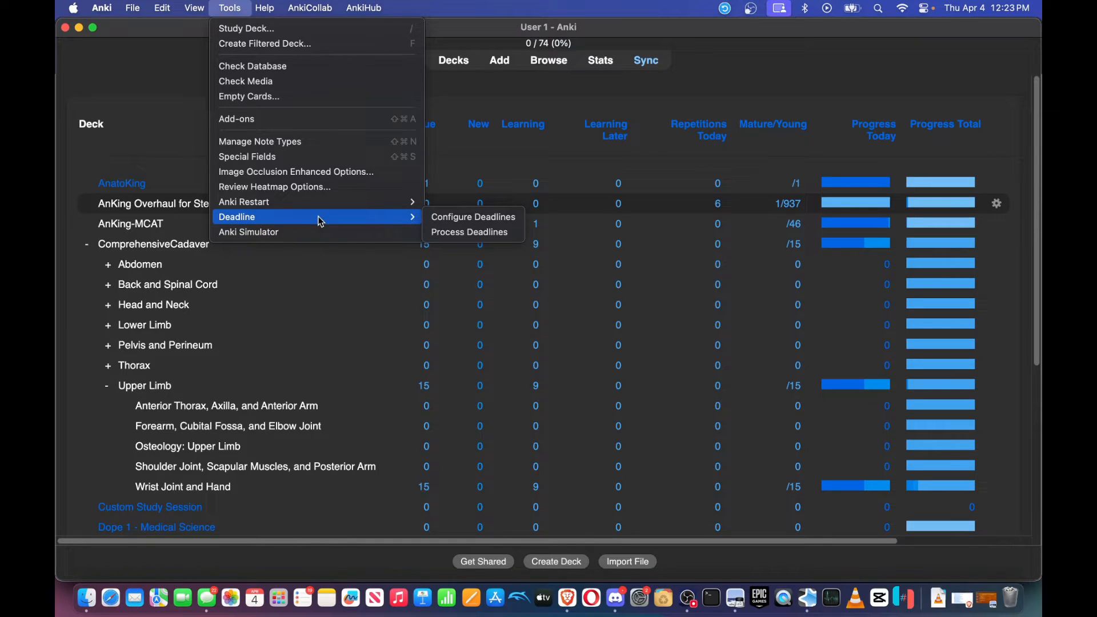
{"action": "mouse_move", "coordinate": [245, 201]}
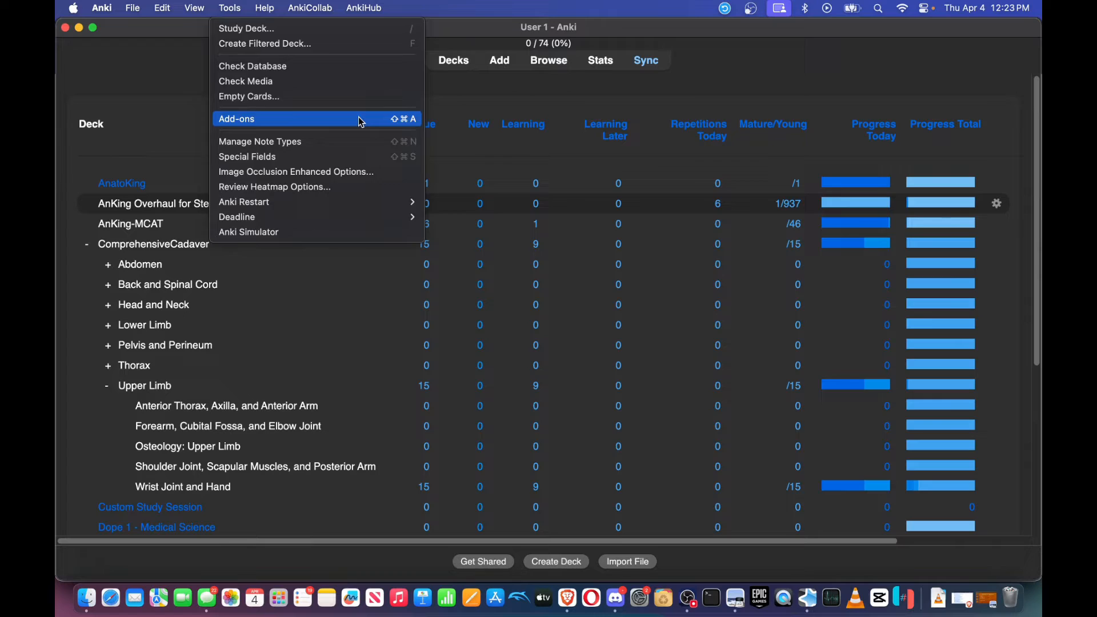
{"action": "left_click", "coordinate": [236, 118]}
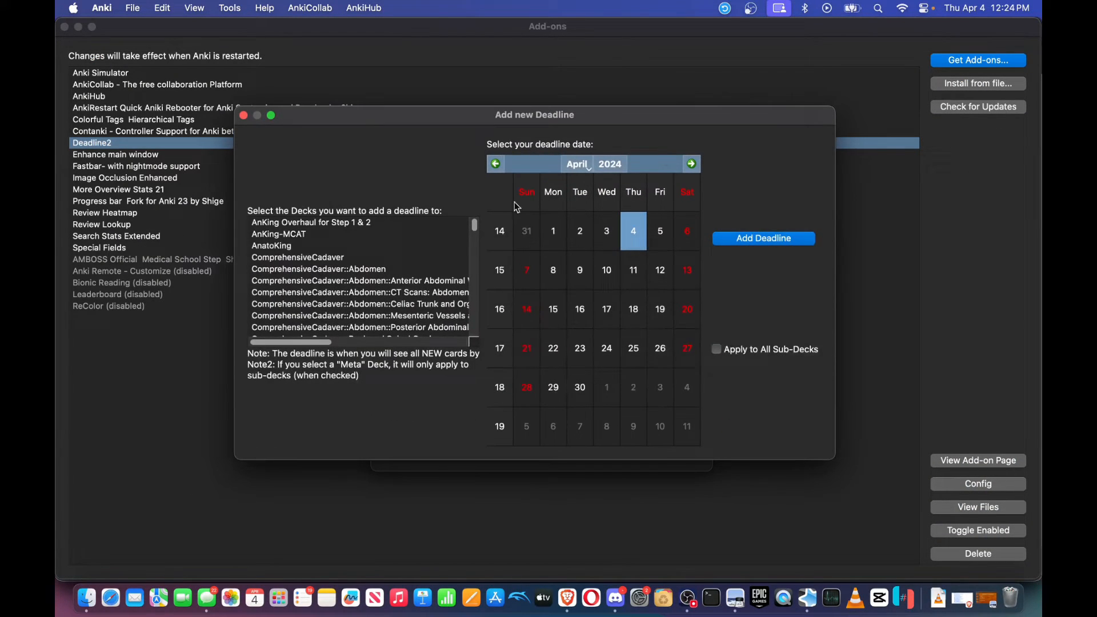
- Add a 6 April 2024 deadline for the AnKing Overhaul for Step 1 & 2 deck
{"action": "left_click", "coordinate": [311, 223]}
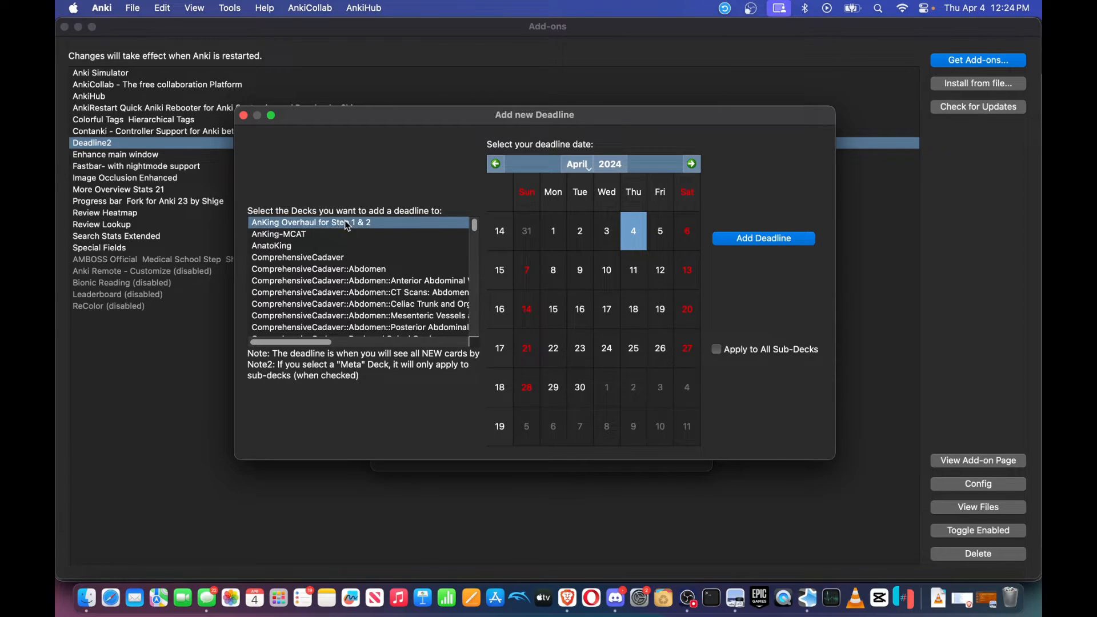
{"action": "left_click", "coordinate": [687, 231]}
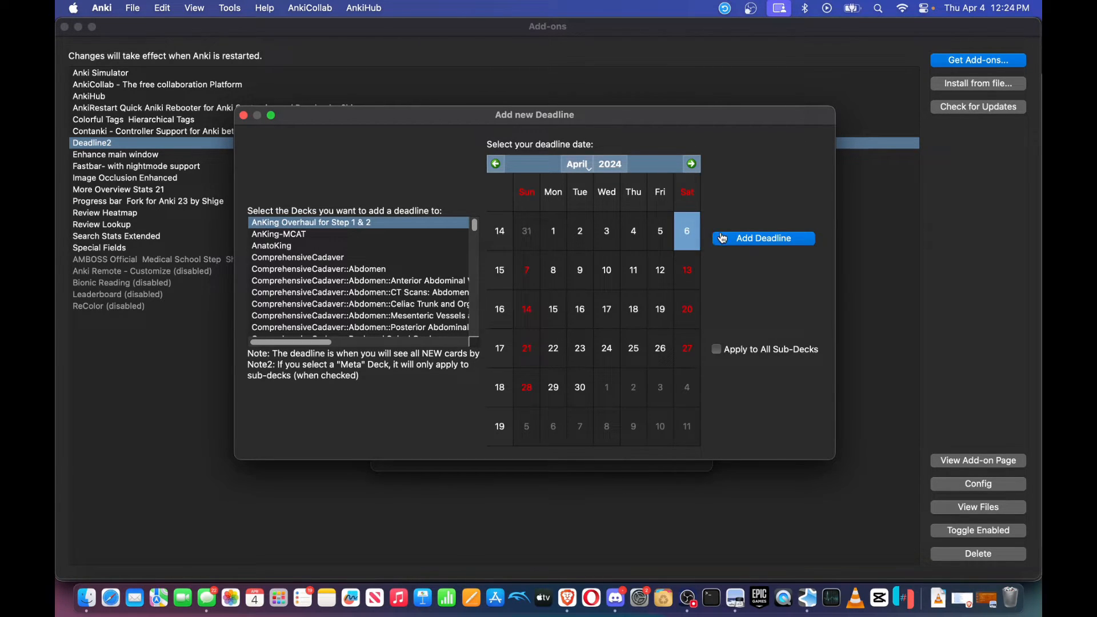
{"action": "mouse_move", "coordinate": [741, 250]}
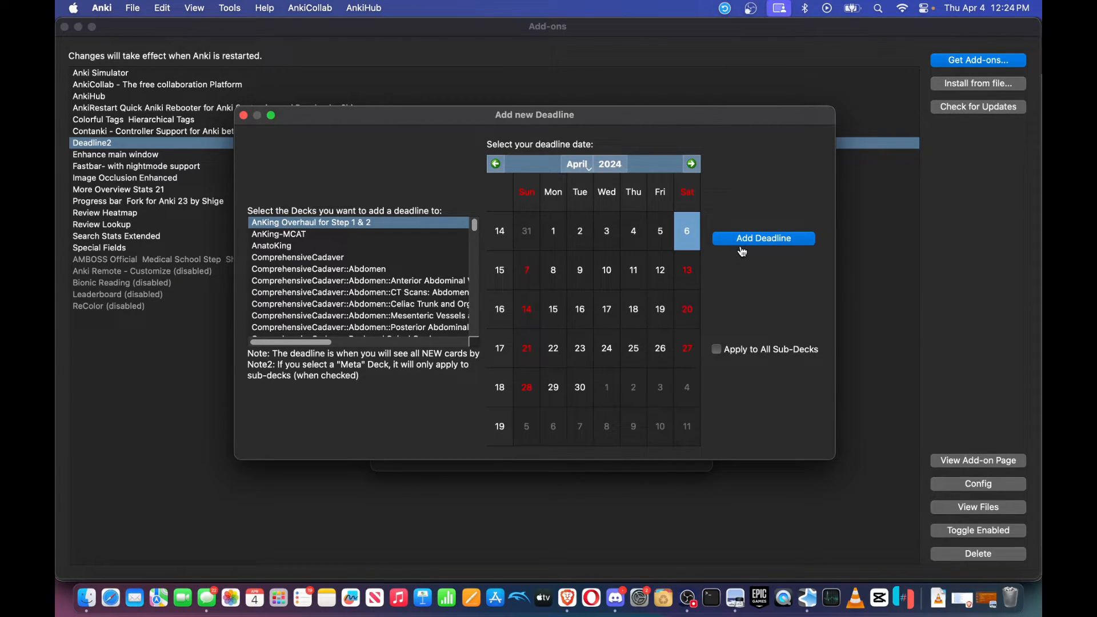
{"action": "left_click", "coordinate": [762, 237]}
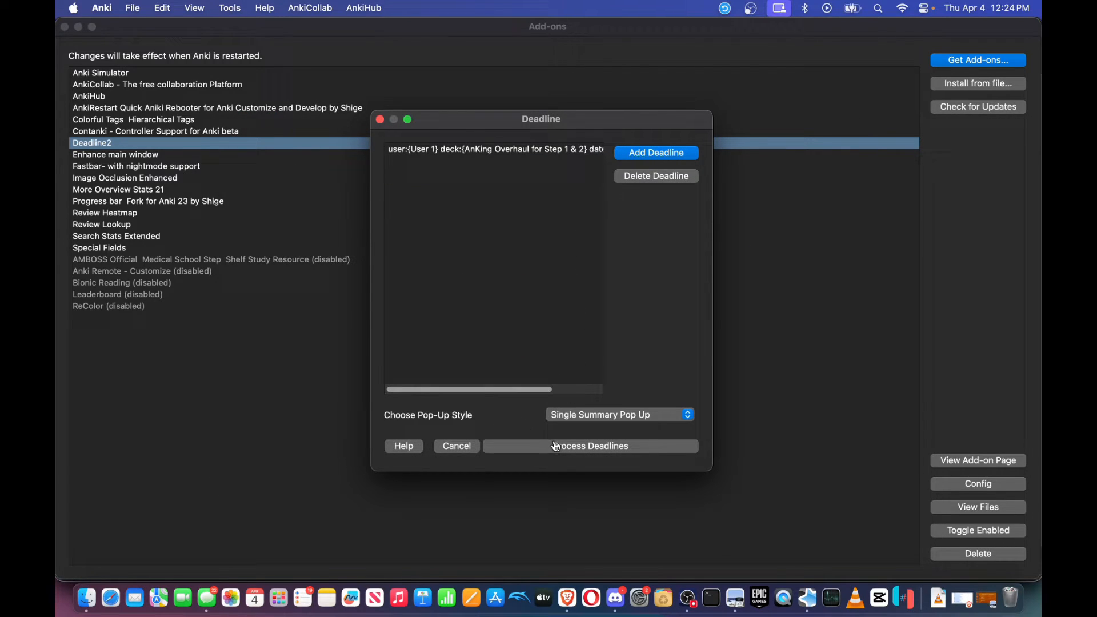
- Process Deadlines to show 30 new cards remaining, 2 days left, 15 new cards per day
{"action": "left_click", "coordinate": [589, 446]}
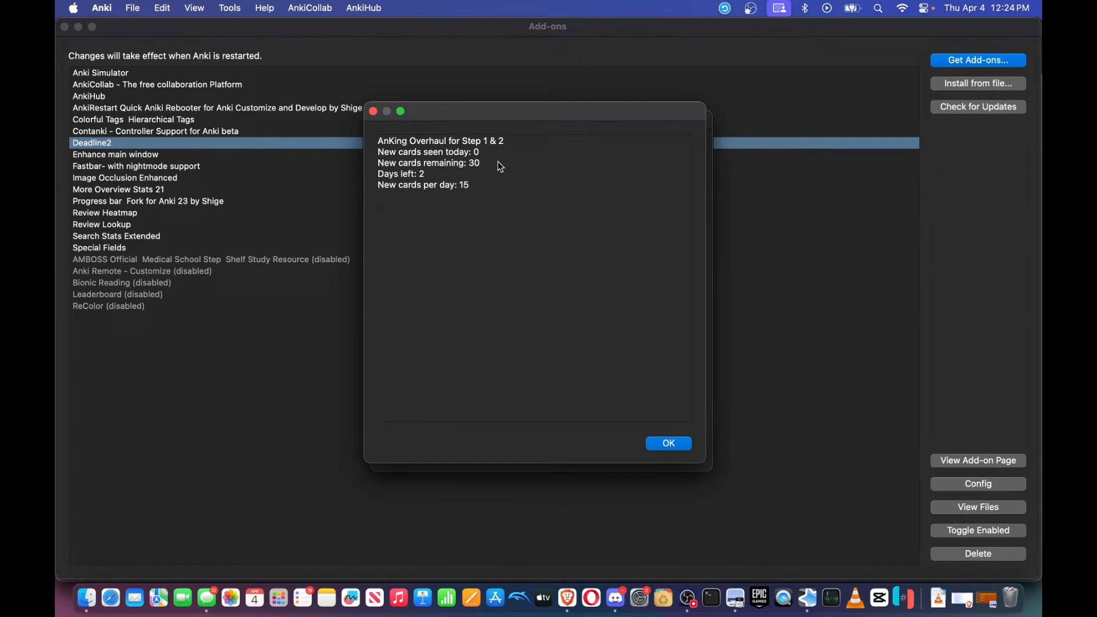
{"action": "mouse_move", "coordinate": [414, 209]}
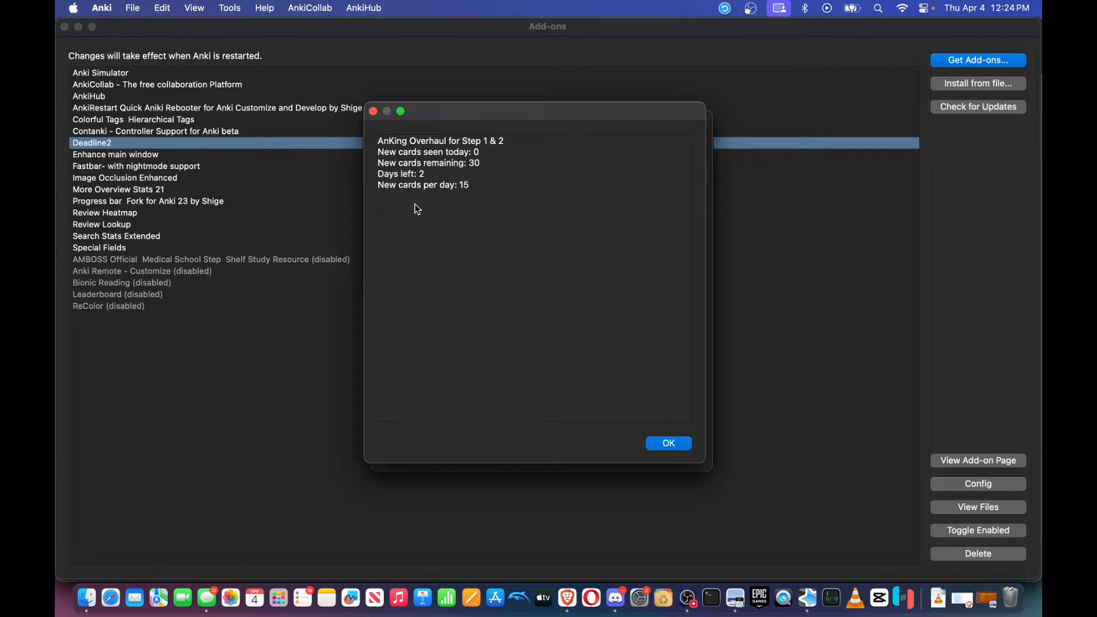